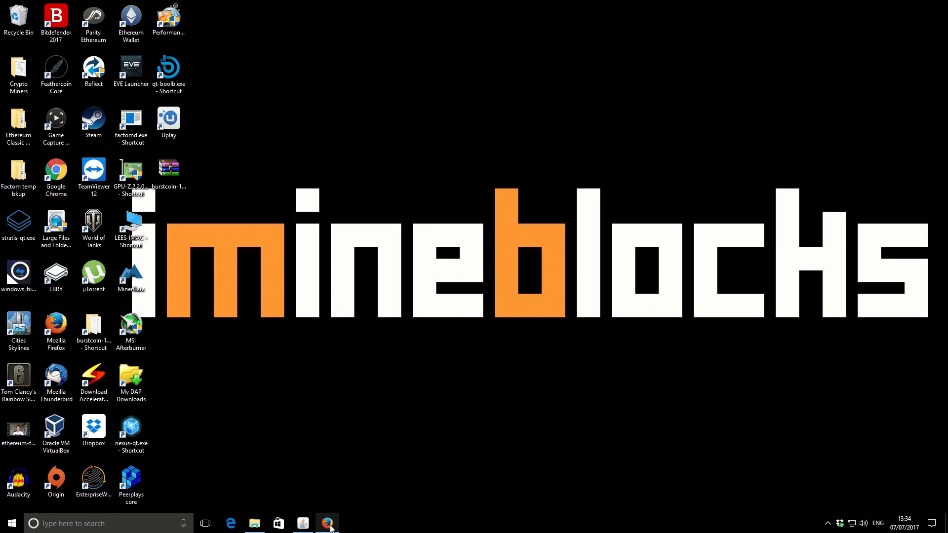
Restore Firefox on the CoinWarz tab and check the Equihash 150 W and EtHash hash rate fields.
left_click(328, 524)
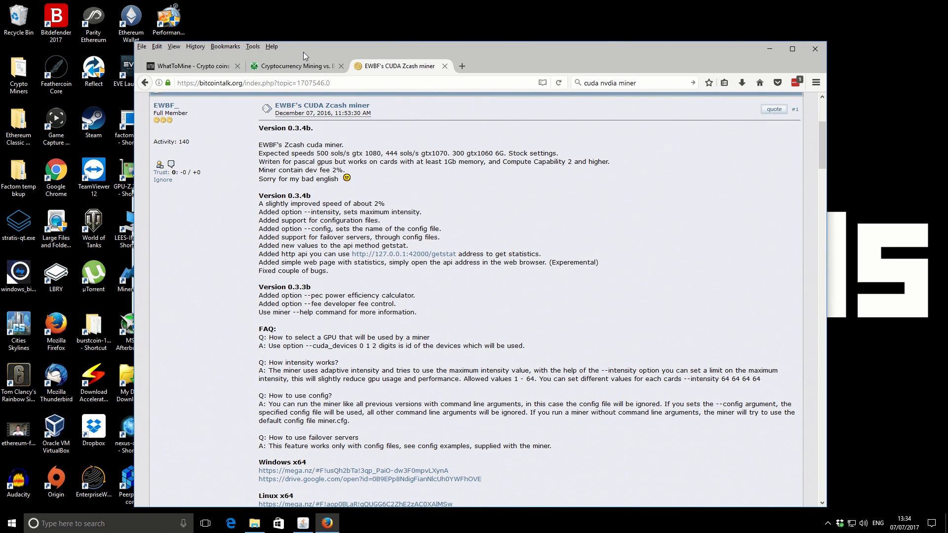
left_click(294, 66)
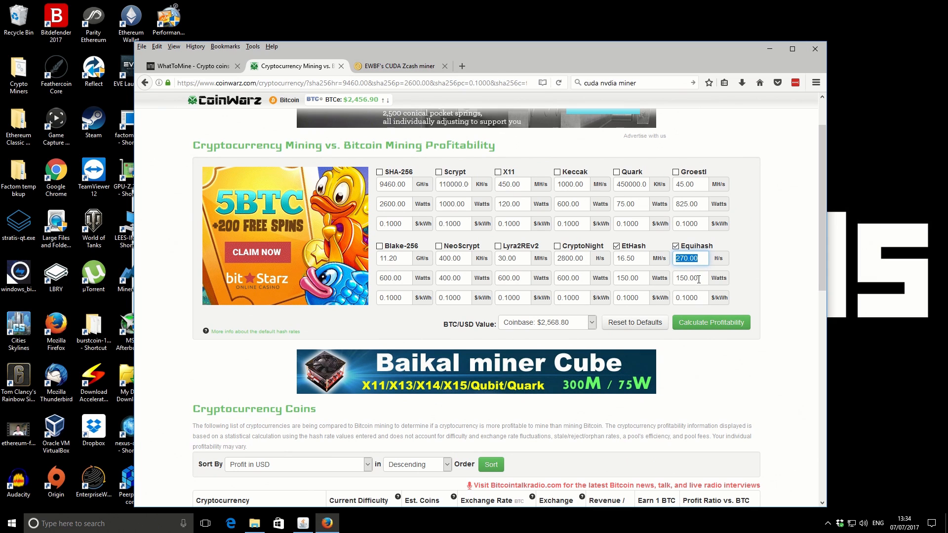
left_click(689, 278)
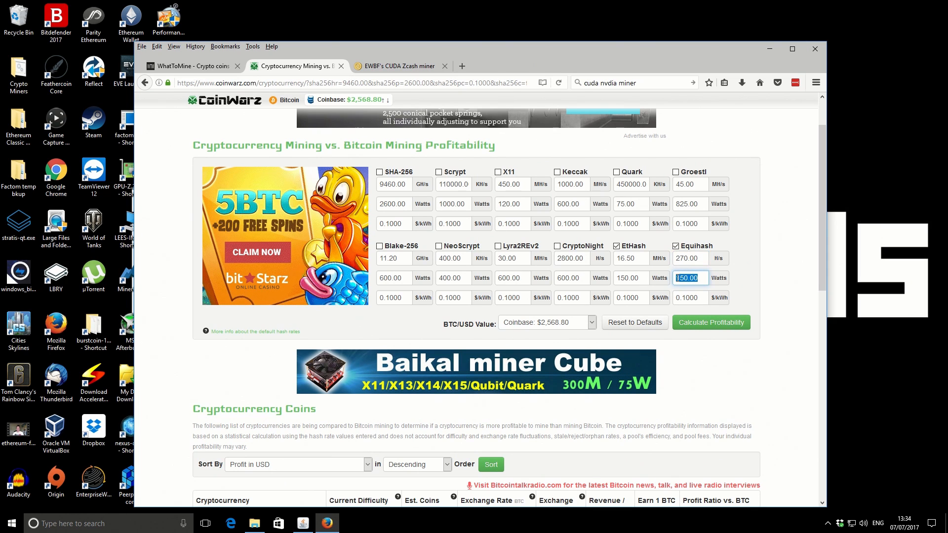
left_click(629, 259)
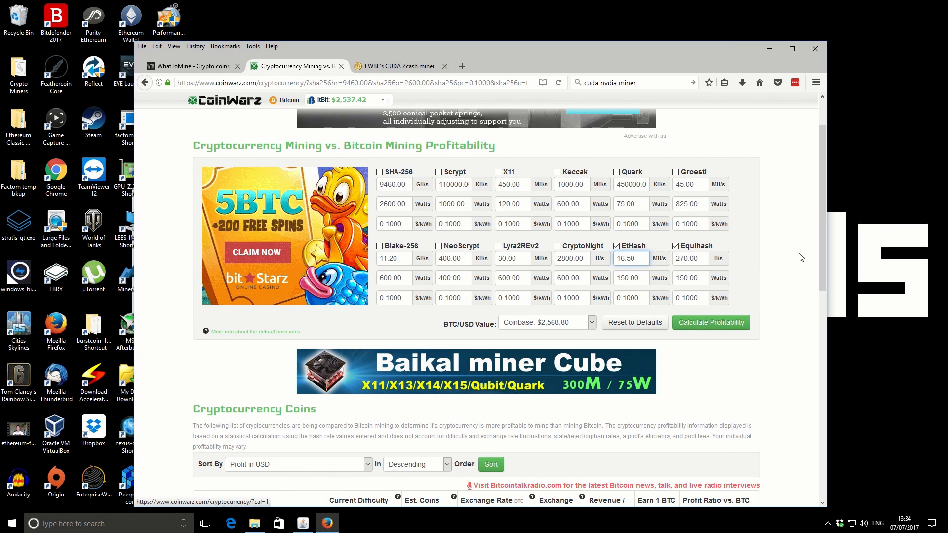
Scroll down to the Cryptocurrency Coins results table listing Bitcoin, Zcash and Ethereum.
scroll("down", 3)
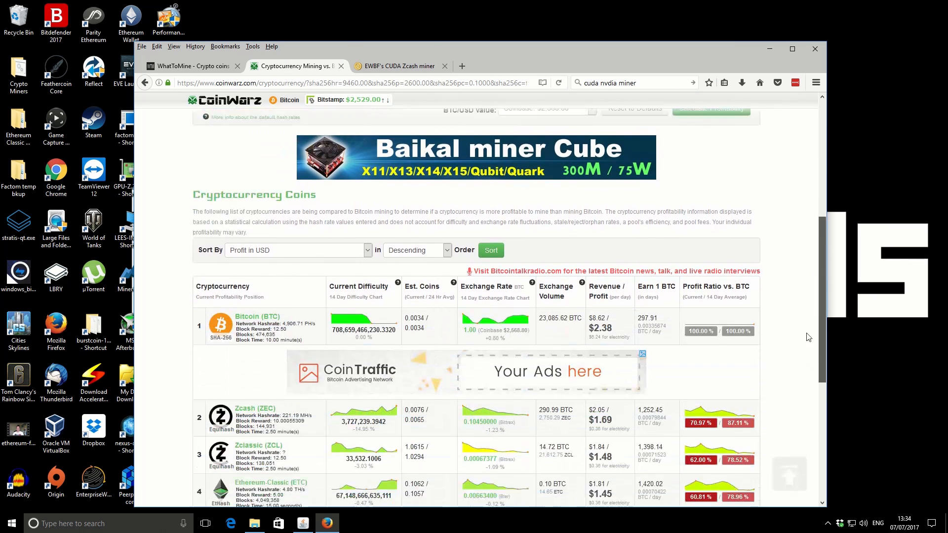
scroll("down", 3)
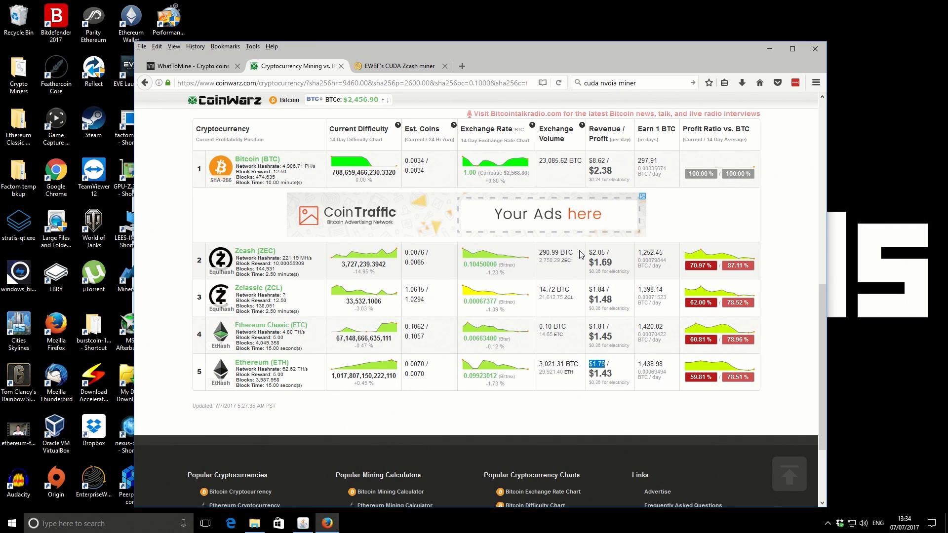
mouse_move(606, 253)
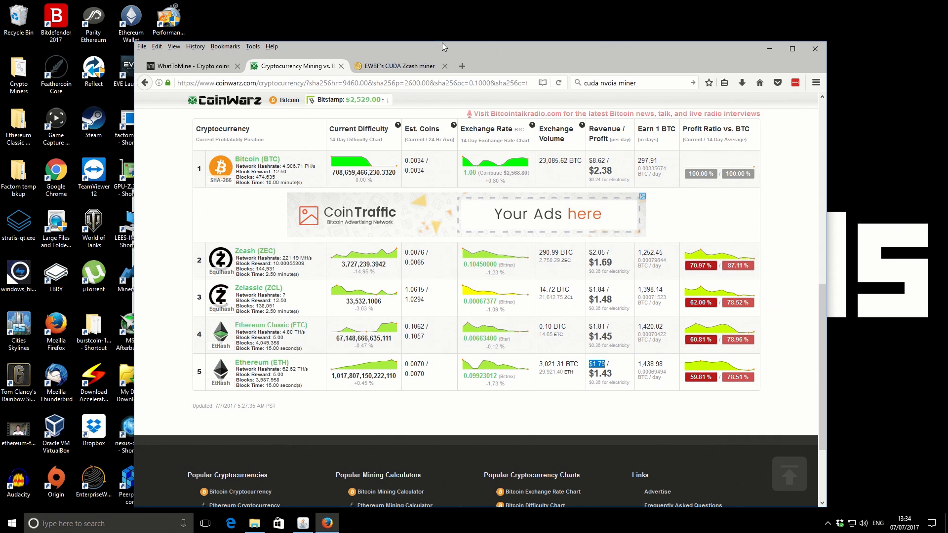
Switch to the EWBF's CUDA Zcash miner thread tab on Bitcointalk.
left_click(396, 65)
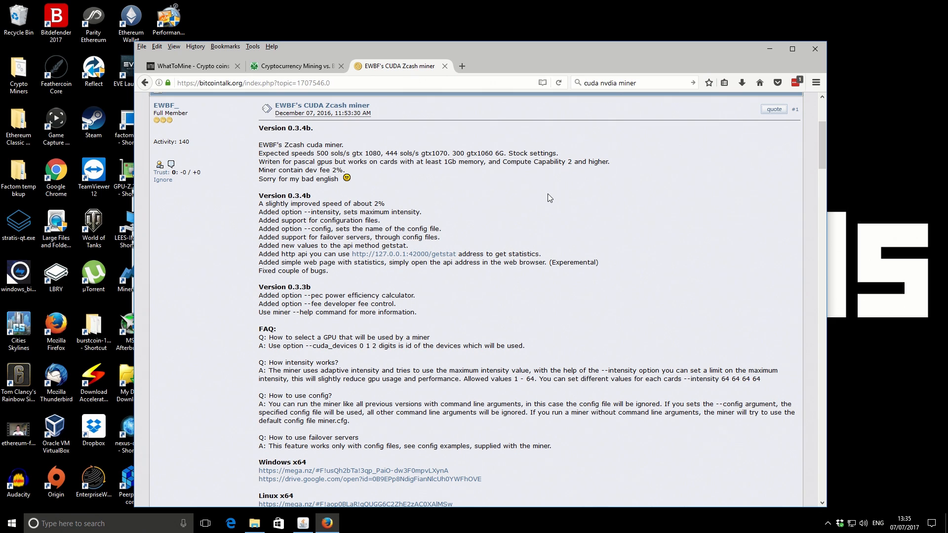
mouse_move(547, 207)
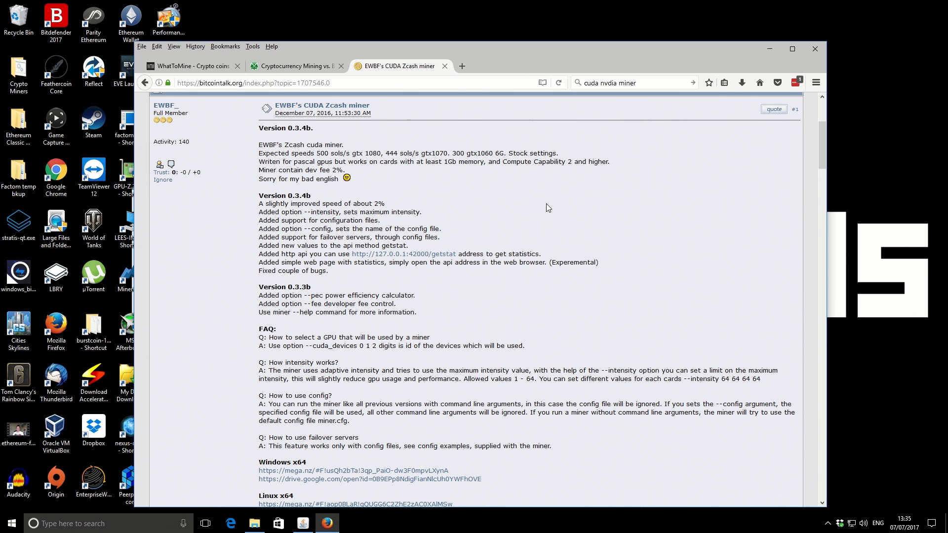
mouse_move(504, 170)
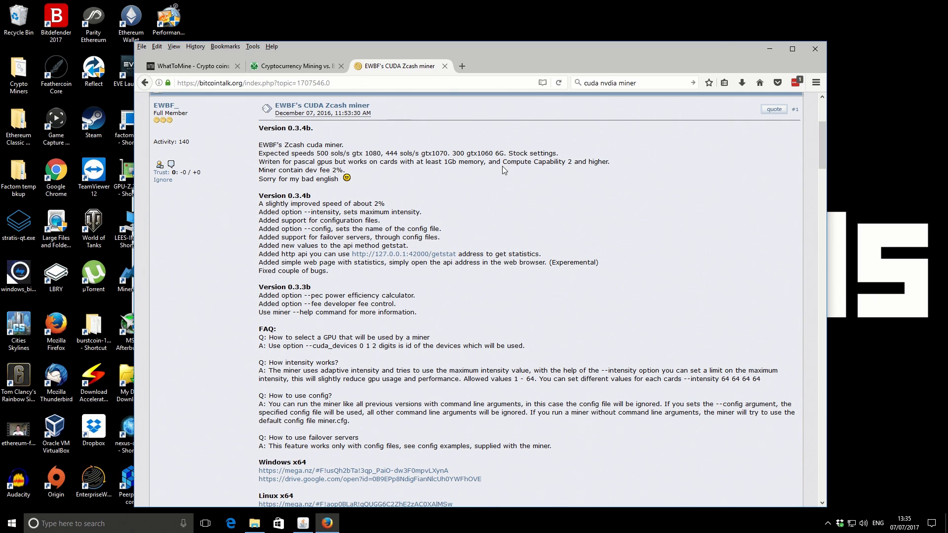
mouse_move(518, 207)
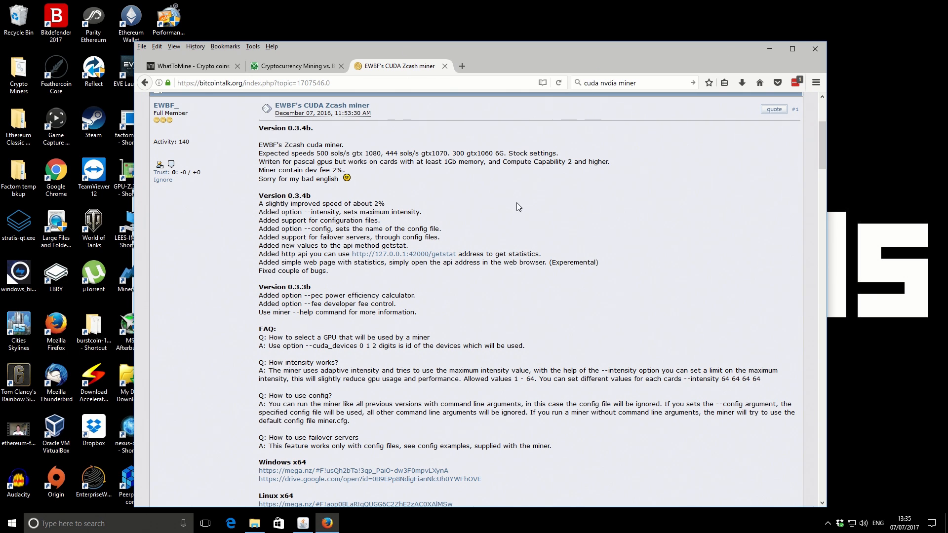
mouse_move(513, 240)
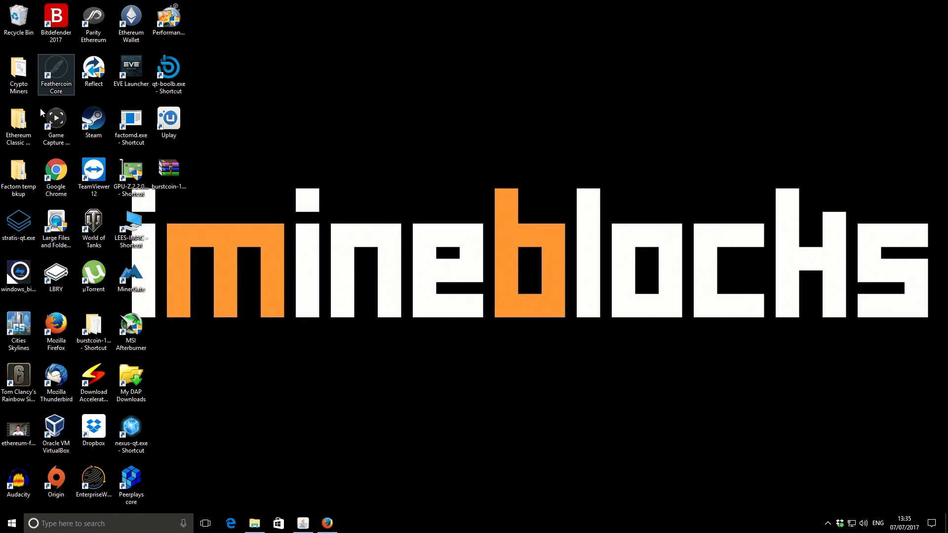
Navigate Crypto Miners > Zec Miner 0.3.4b > 0.3.4b and select suprnova.bat.
left_click(18, 68)
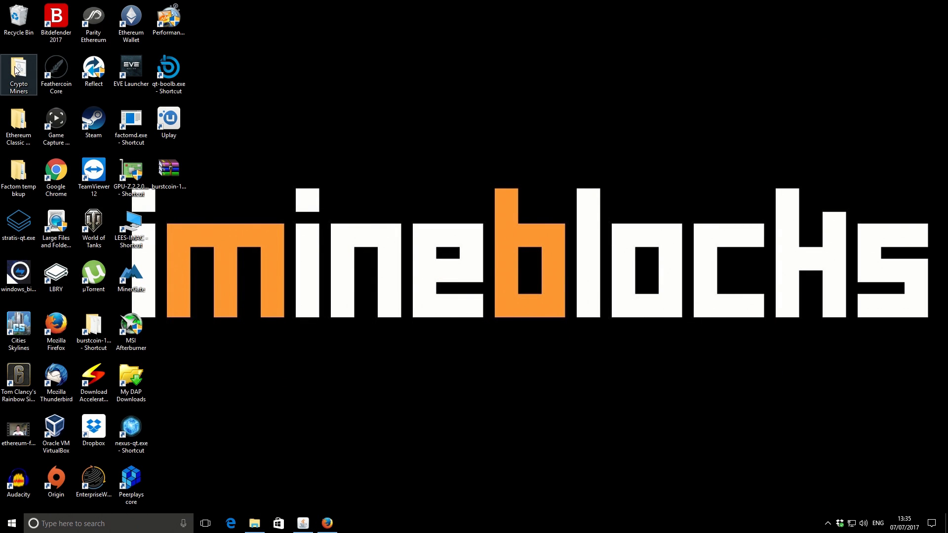
double_click(18, 70)
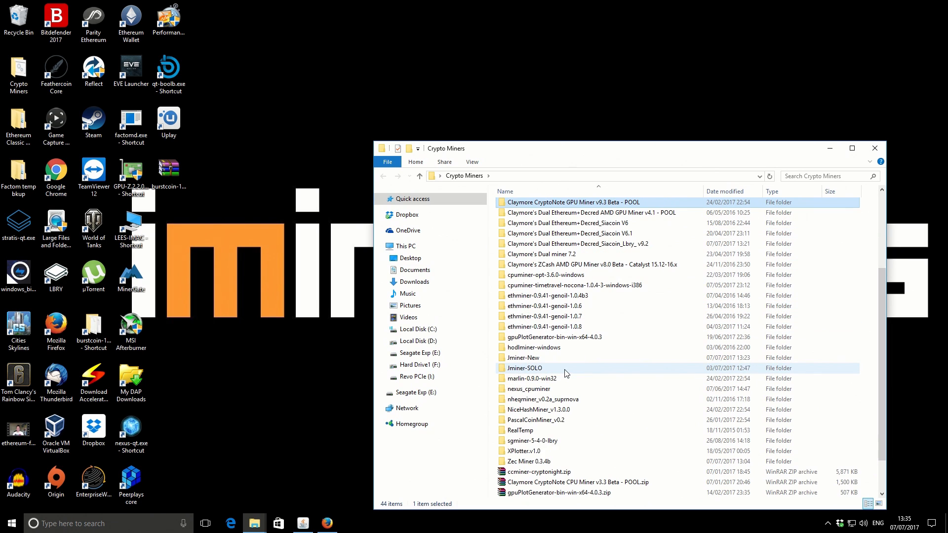
left_click(530, 461)
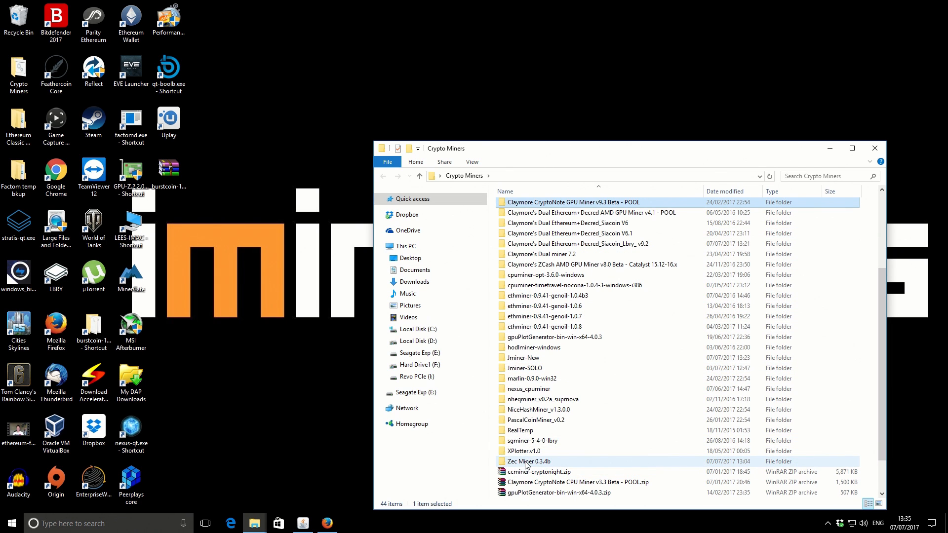
double_click(527, 461)
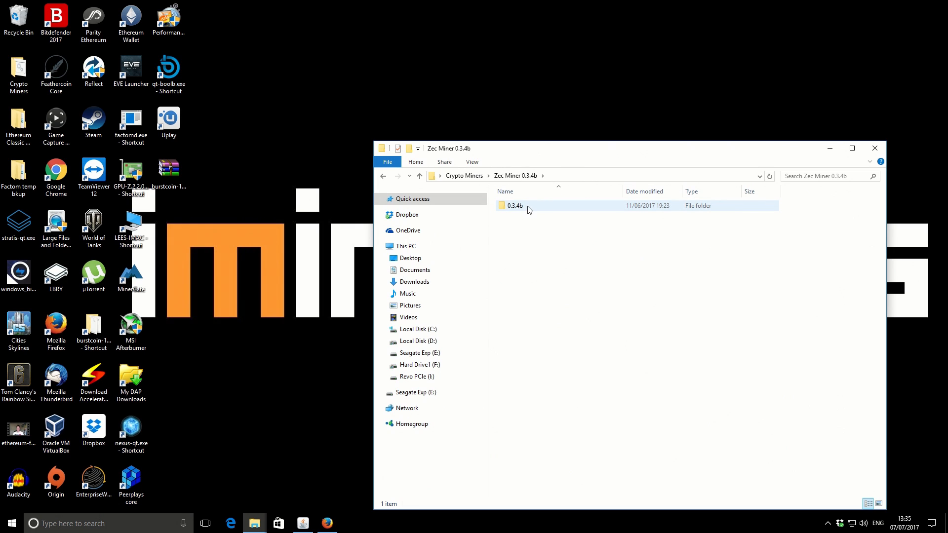
double_click(515, 205)
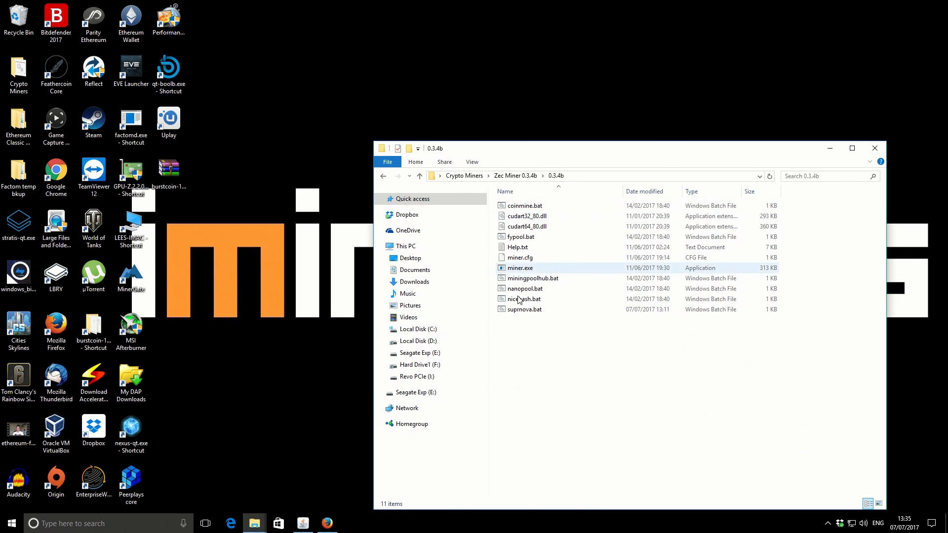
left_click(524, 309)
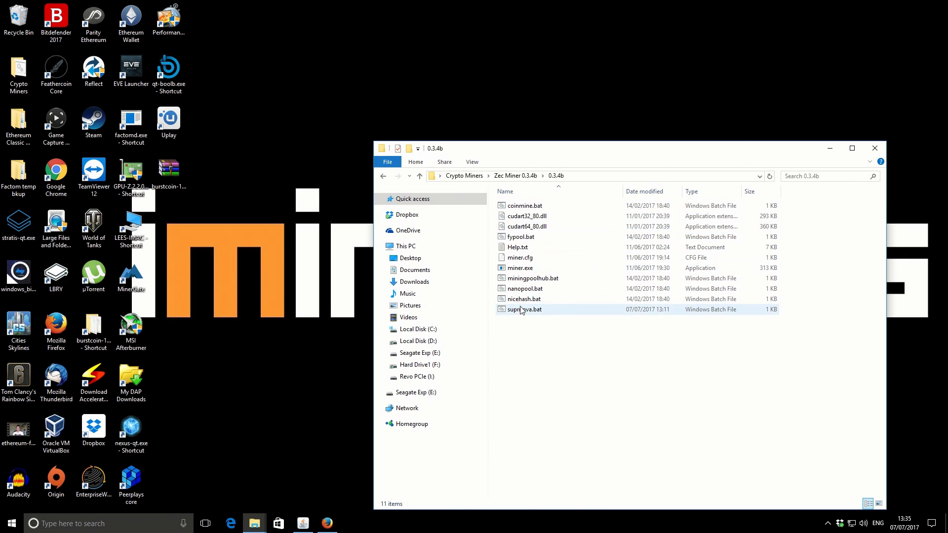
left_click(524, 309)
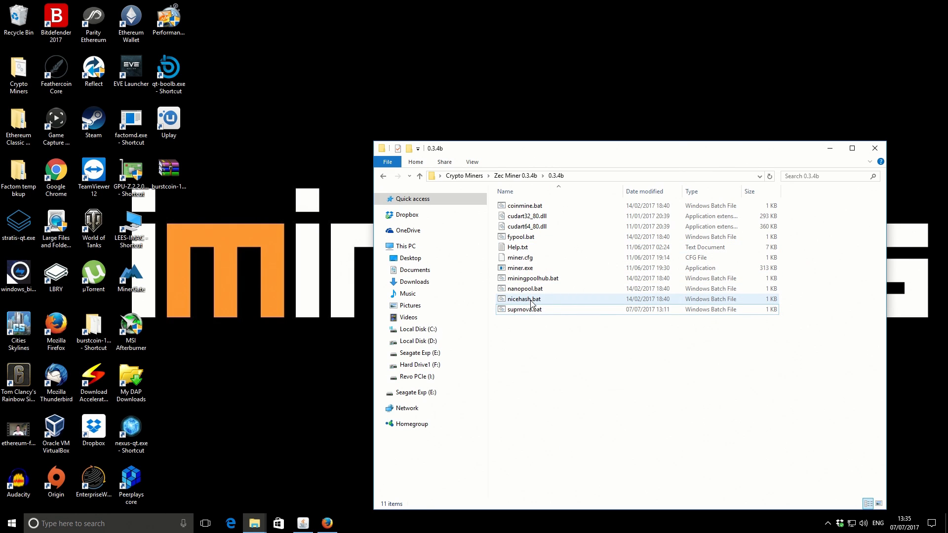
left_click(523, 309)
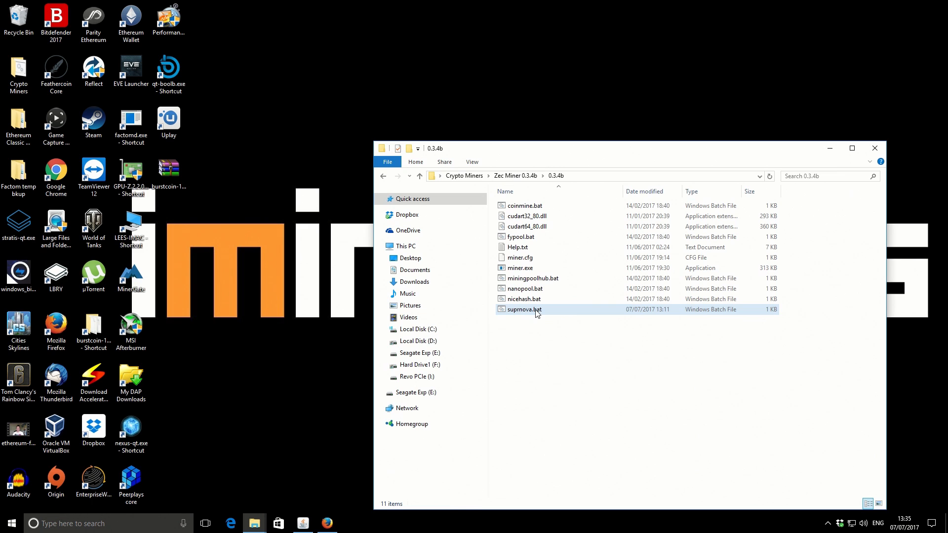
Open suprnova.bat in Notepad, highlight its server, account, worker and password, then close it.
double_click(523, 309)
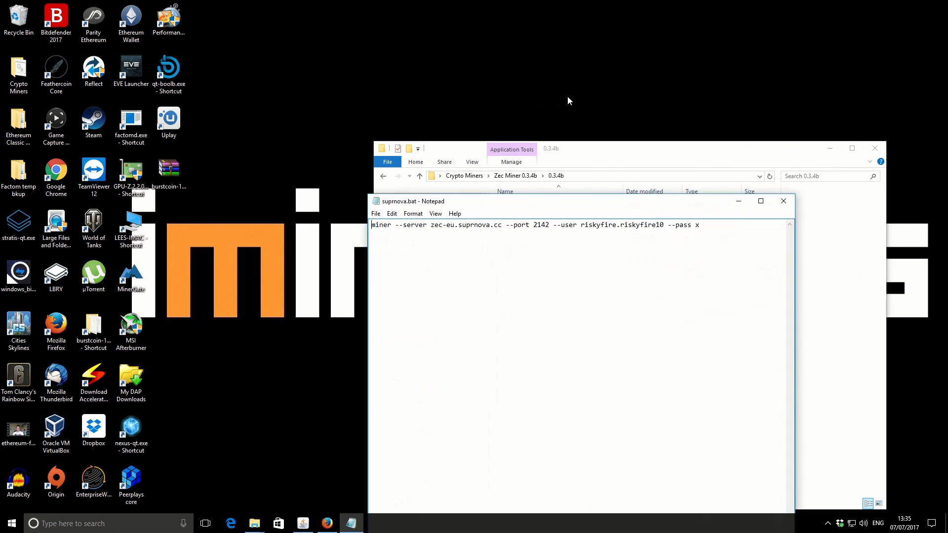
double_click(380, 224)
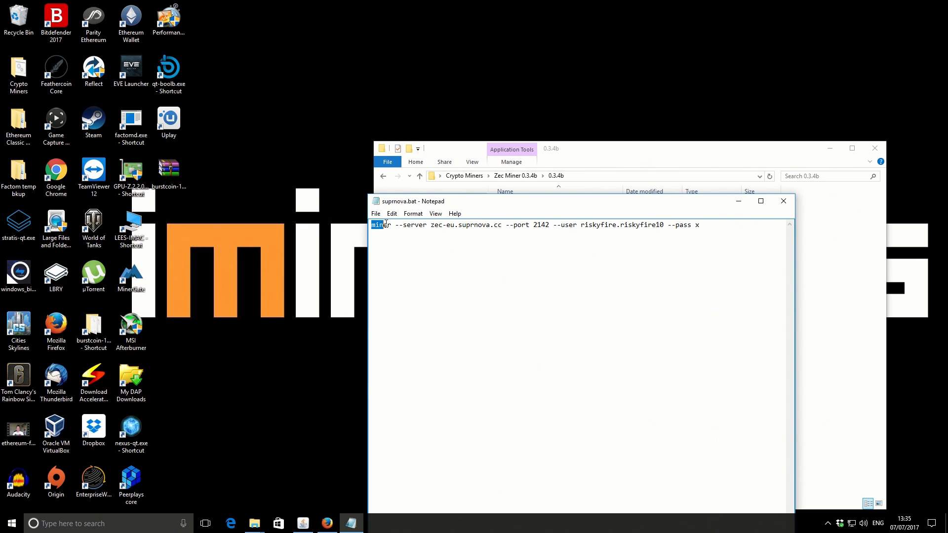
left_click(431, 224)
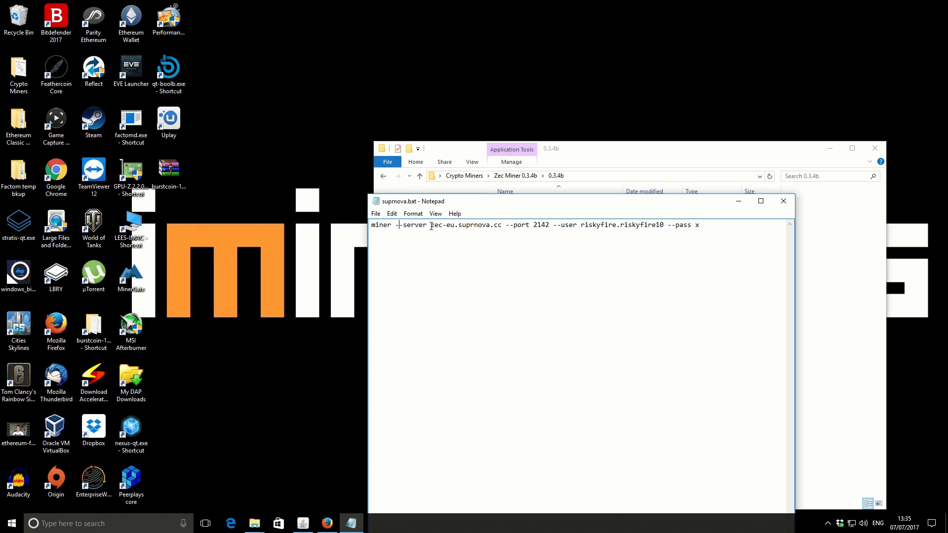
double_click(466, 224)
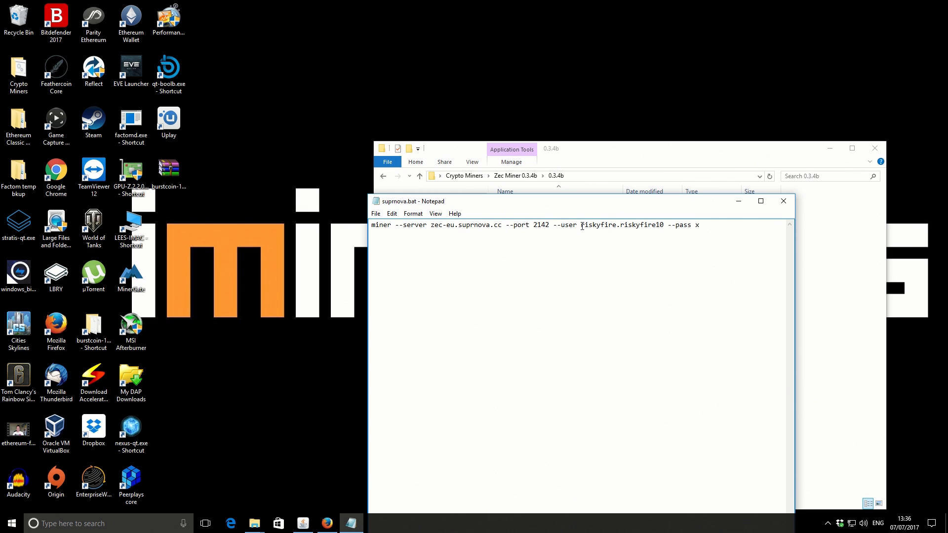
double_click(598, 225)
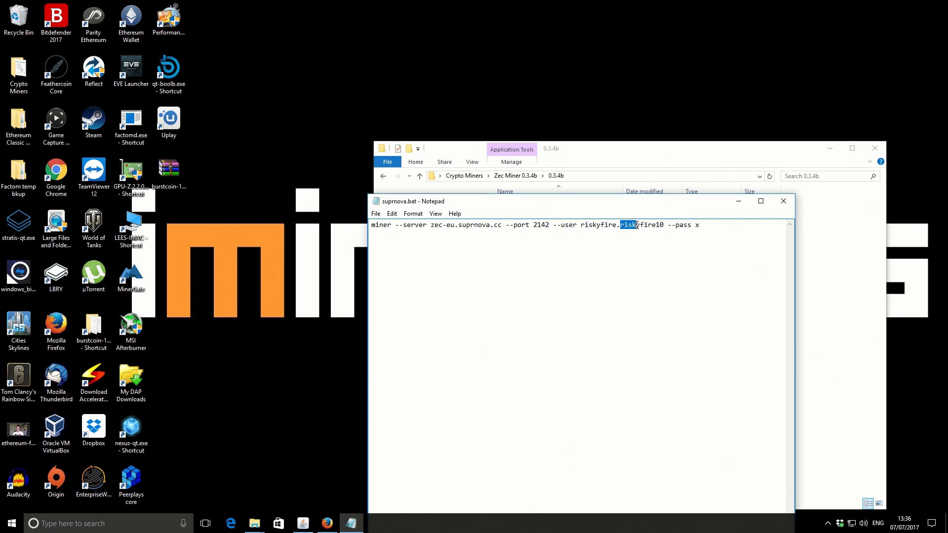
double_click(640, 226)
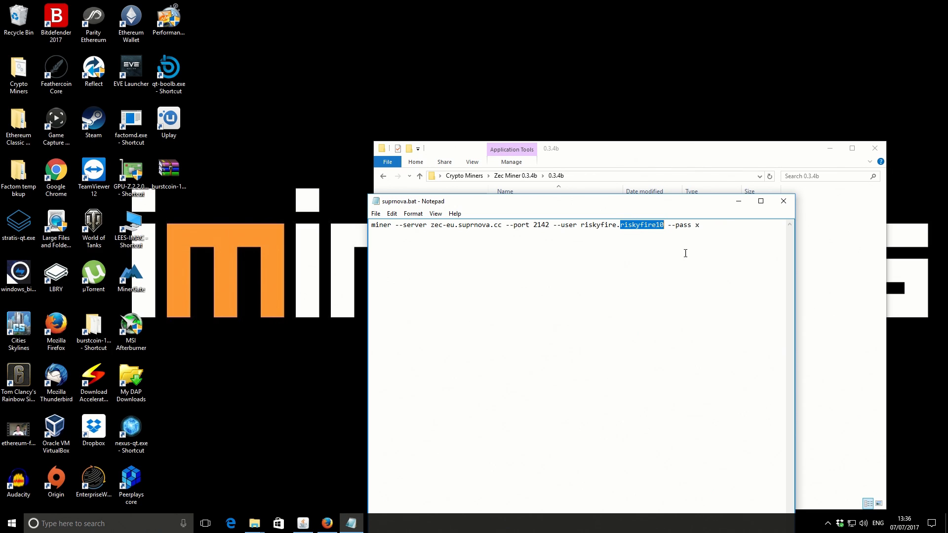
left_click(696, 224)
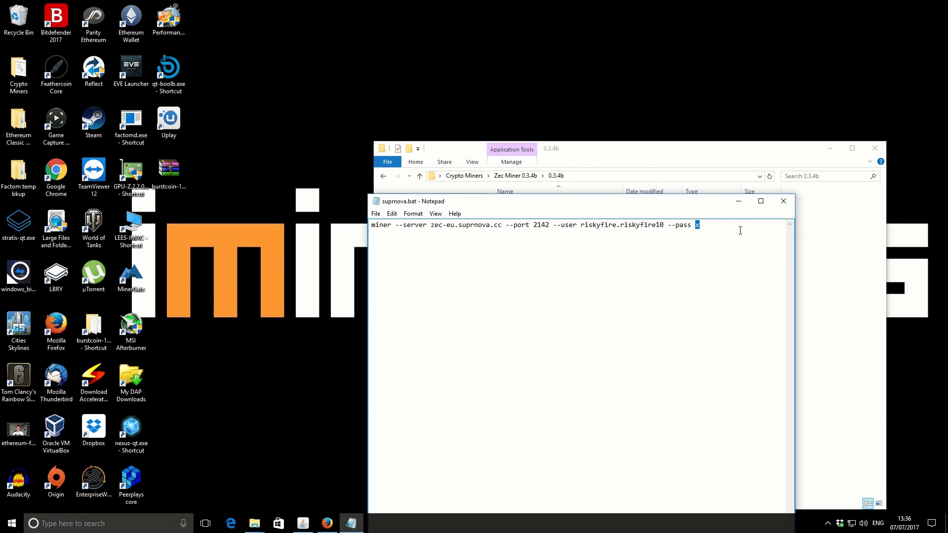
mouse_move(783, 201)
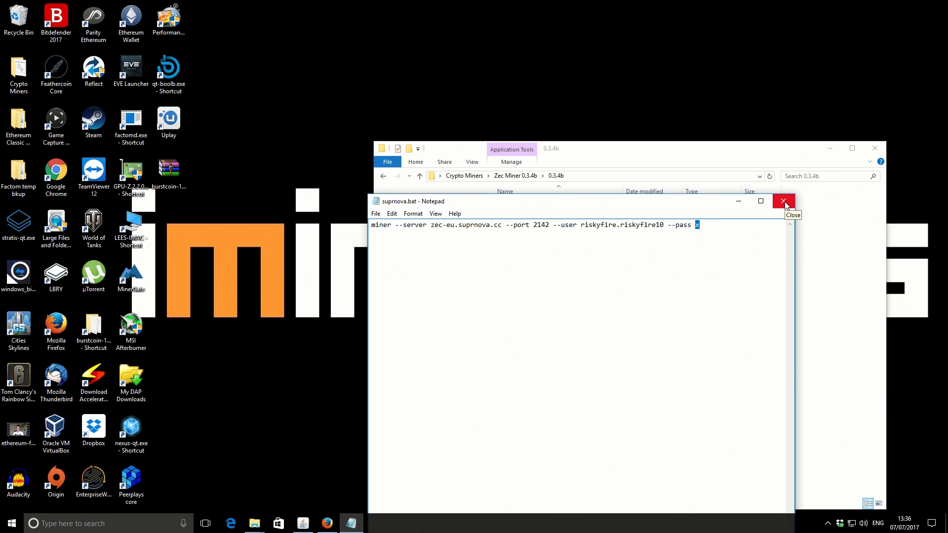
left_click(784, 202)
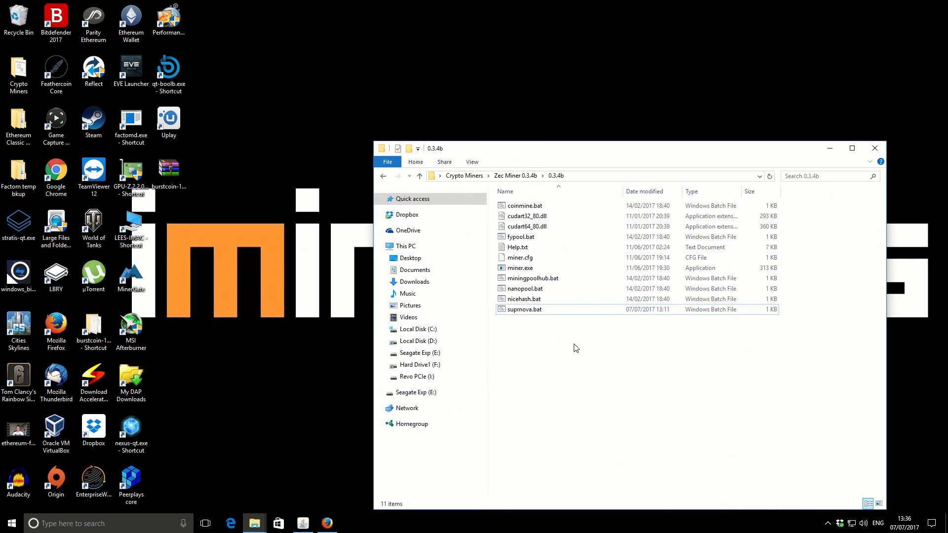
mouse_move(525, 312)
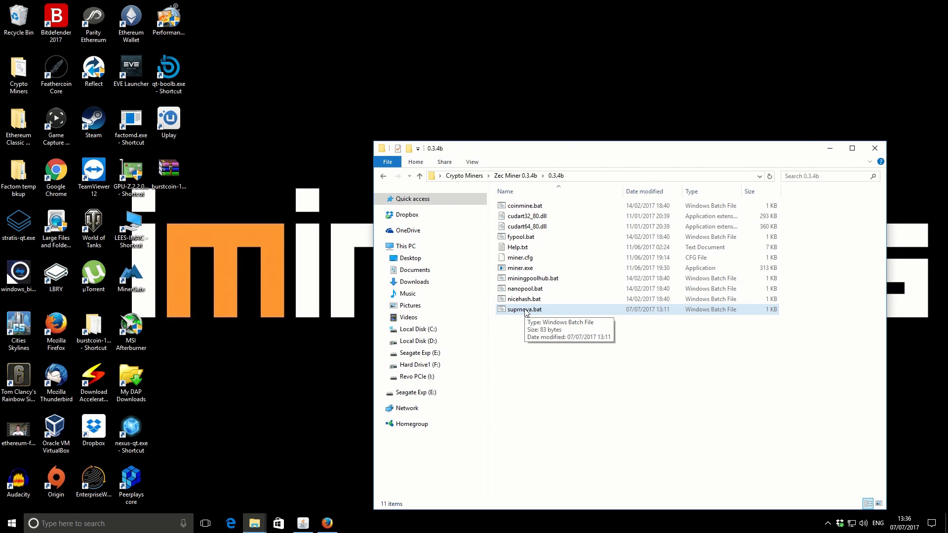
Launch the miner from suprnova.bat and reveal the hidden tray icons.
double_click(523, 309)
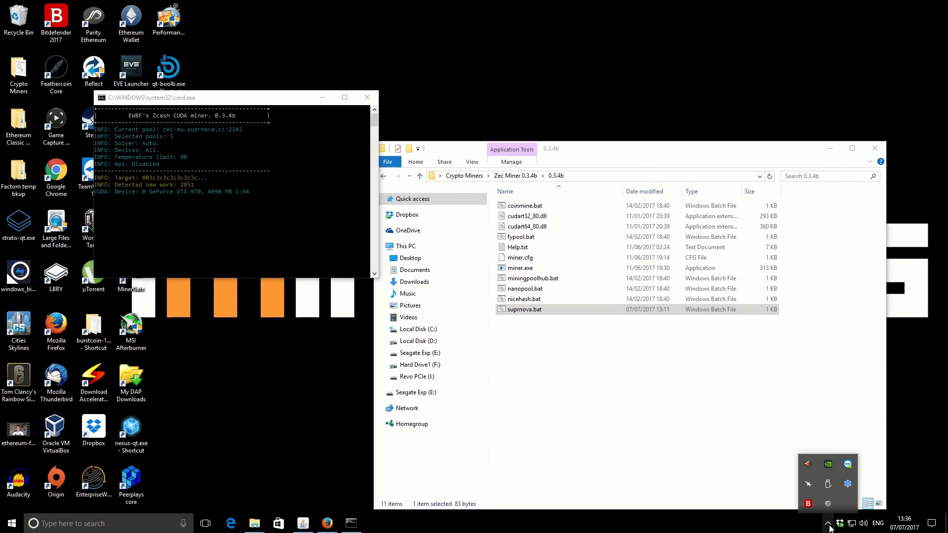
left_click(808, 484)
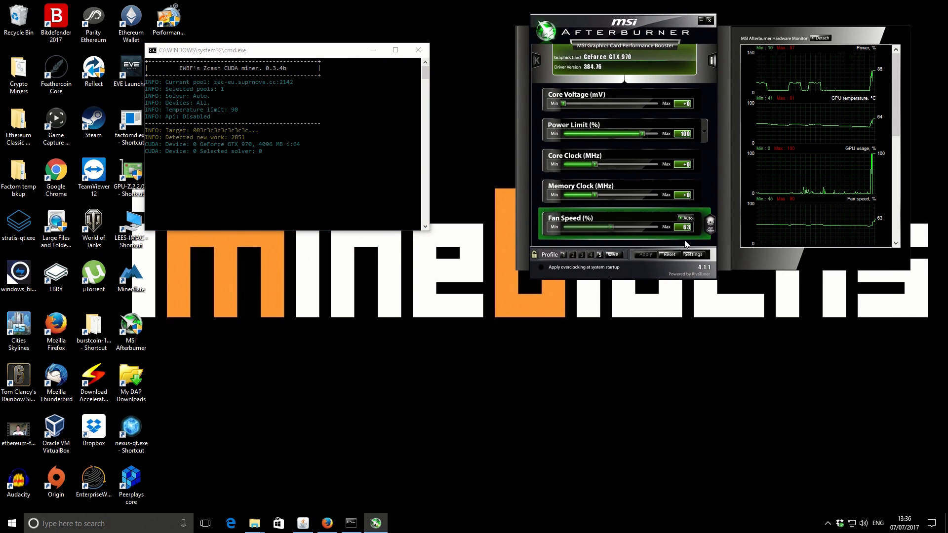
mouse_move(730, 285)
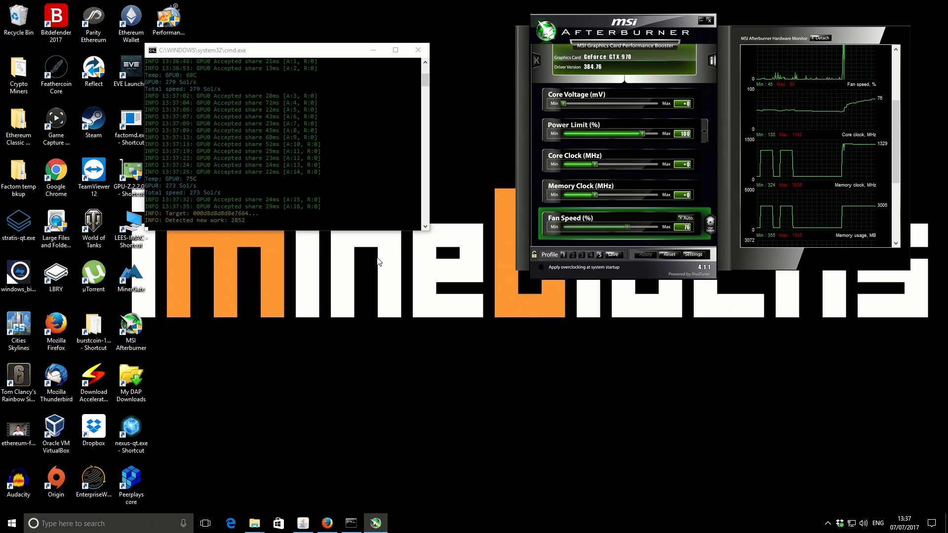
mouse_move(381, 255)
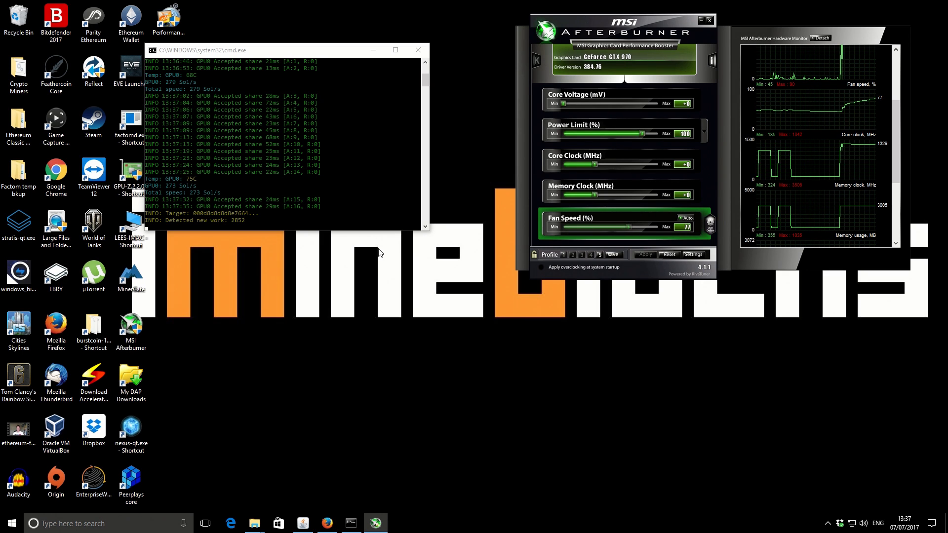
mouse_move(370, 321)
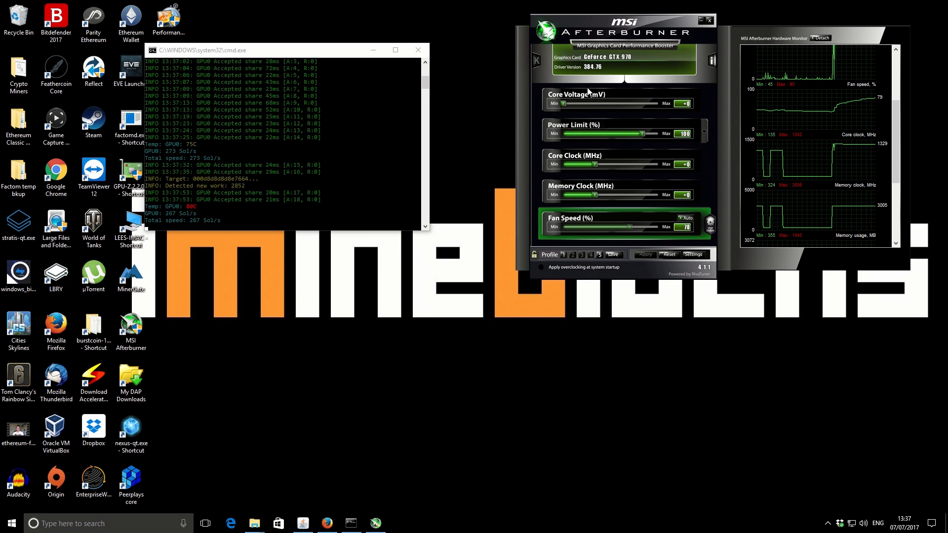
mouse_move(375, 148)
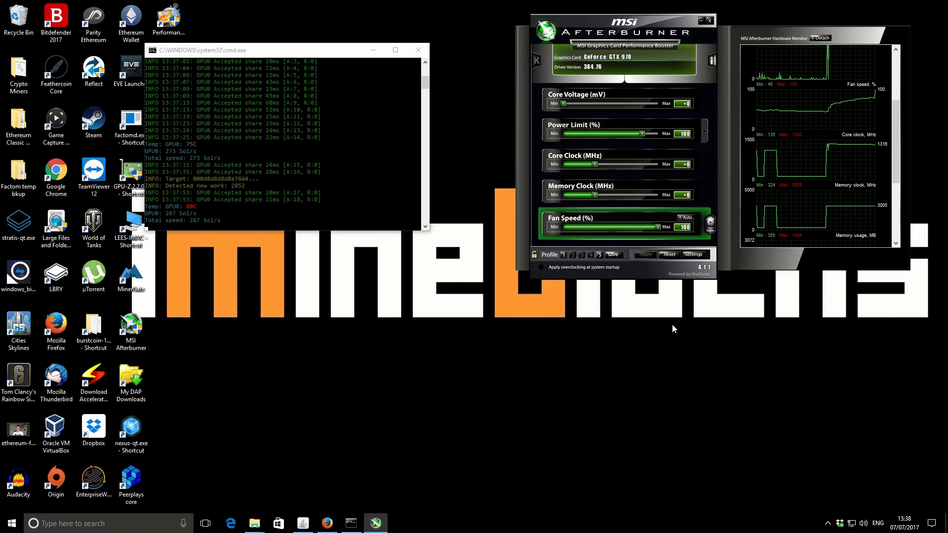
mouse_move(687, 297)
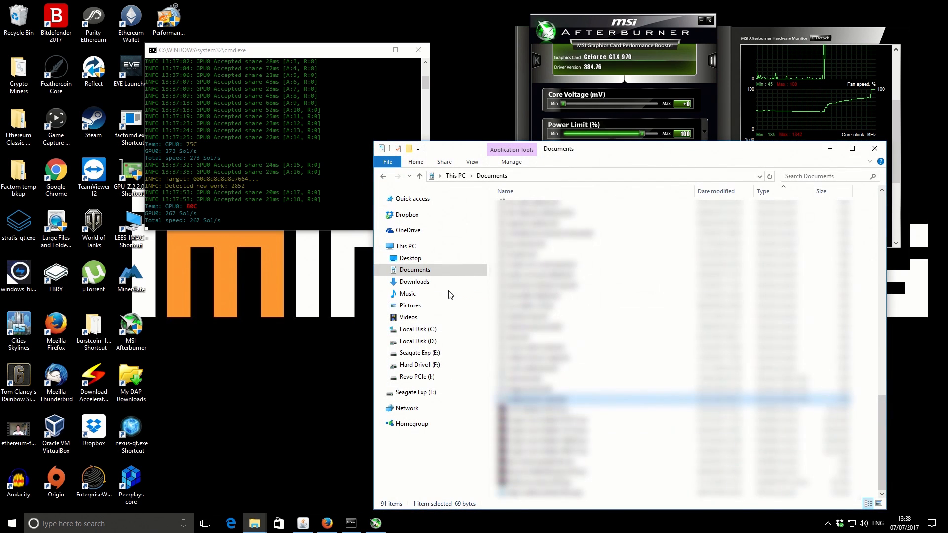
Run the nvidia-smi clock script from its right-click menu, then close the Documents window.
right_click(544, 396)
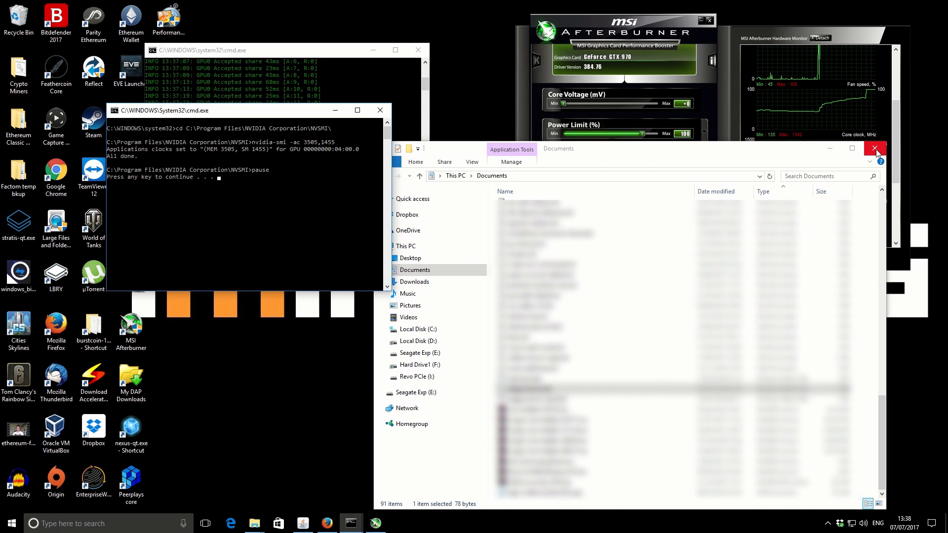
left_click(874, 149)
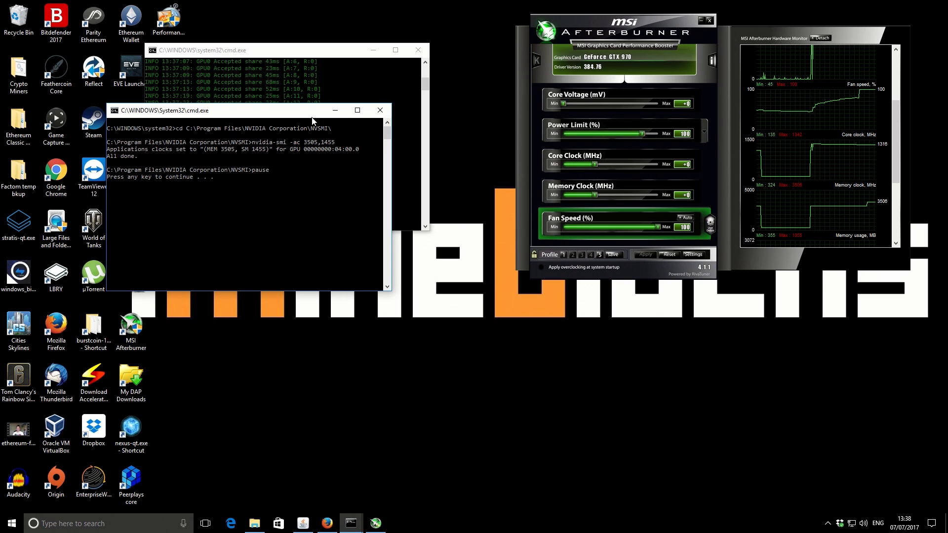
mouse_move(380, 110)
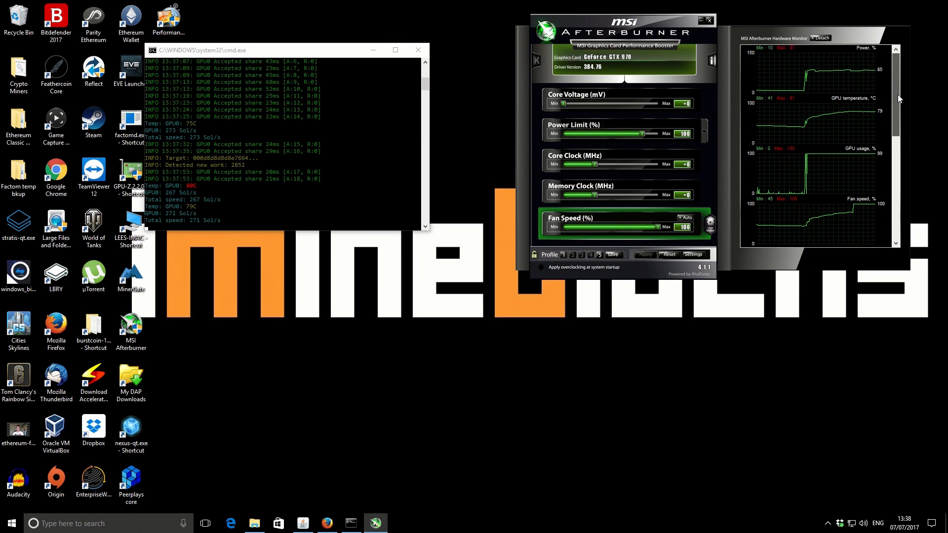
mouse_move(840, 76)
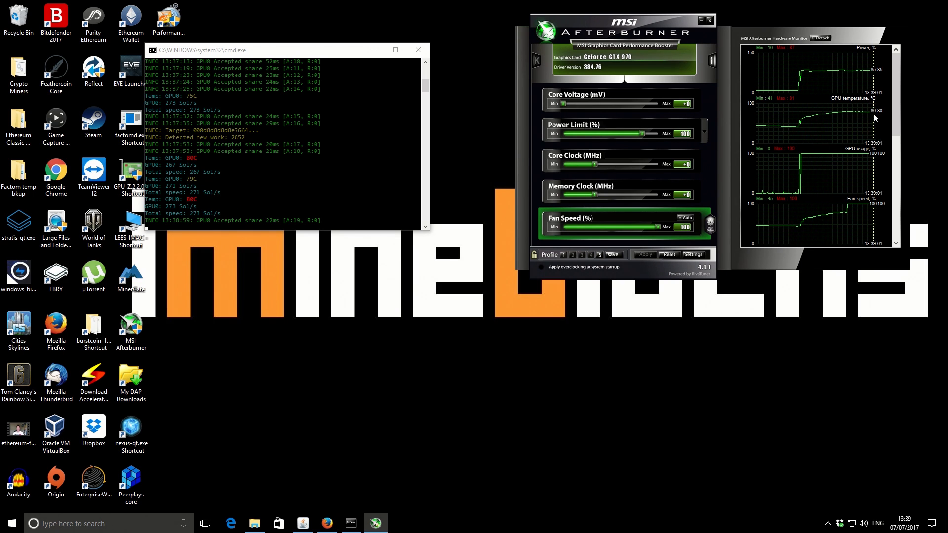
mouse_move(736, 205)
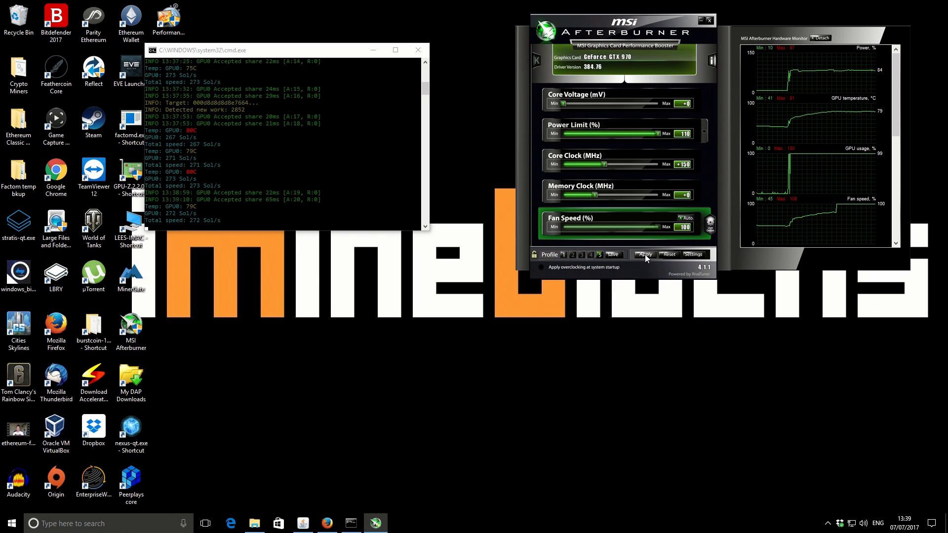
Apply 110% power limit with +150 MHz core clock, then close the miner console.
left_click(645, 253)
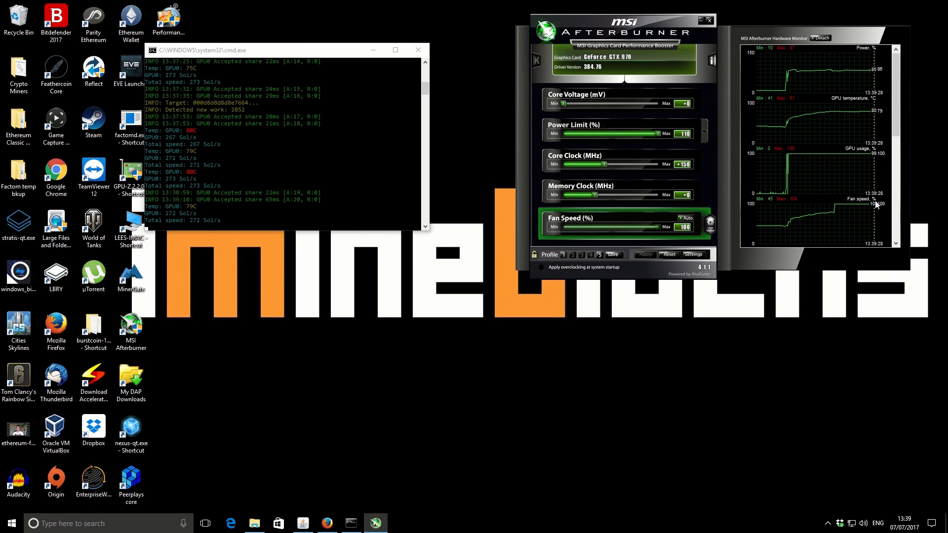
scroll("down", 3)
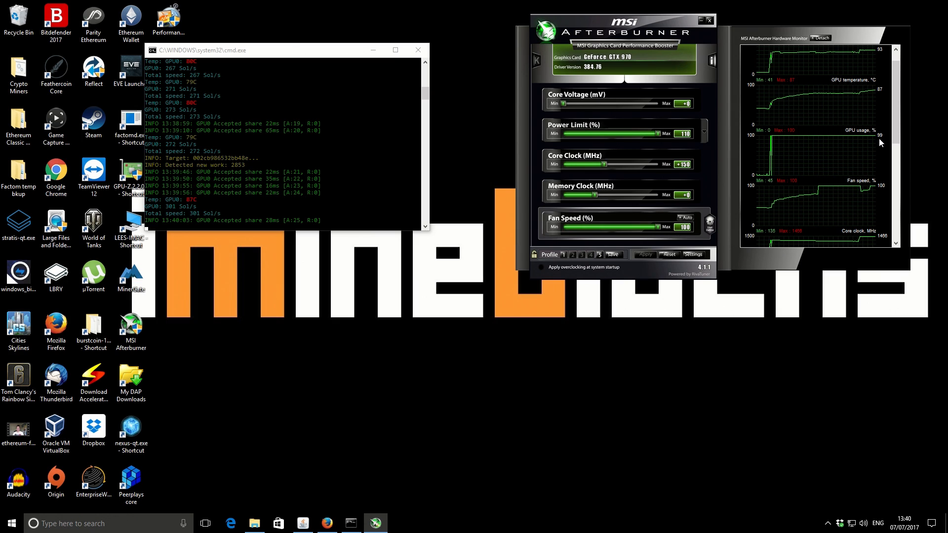
mouse_move(848, 156)
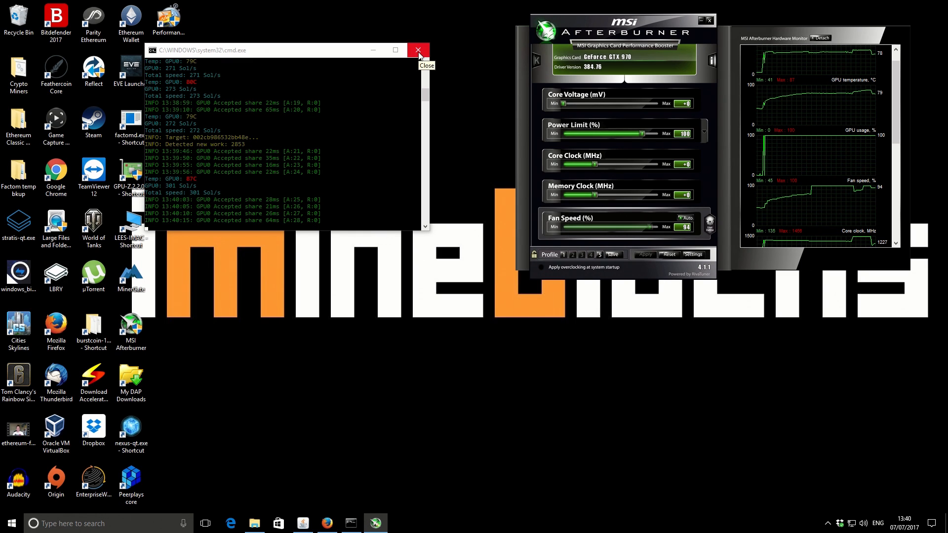
left_click(418, 50)
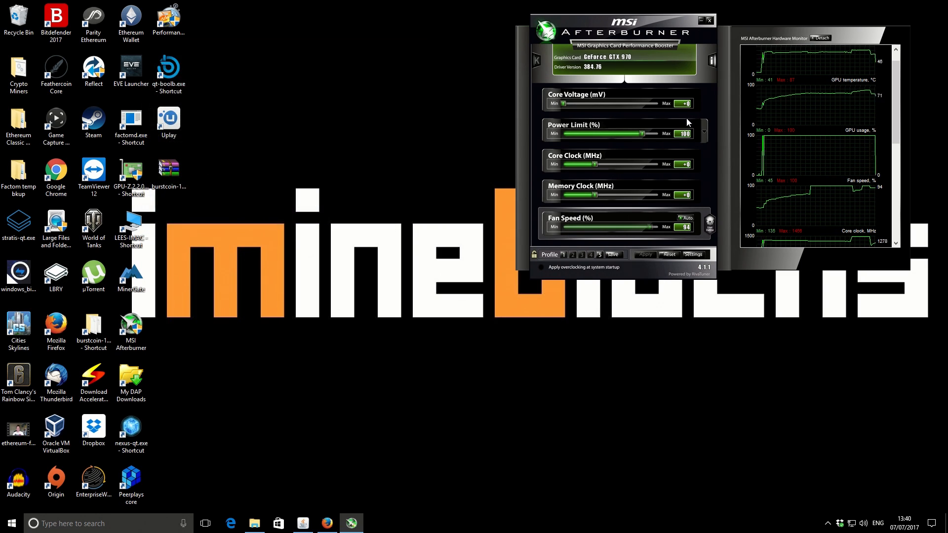